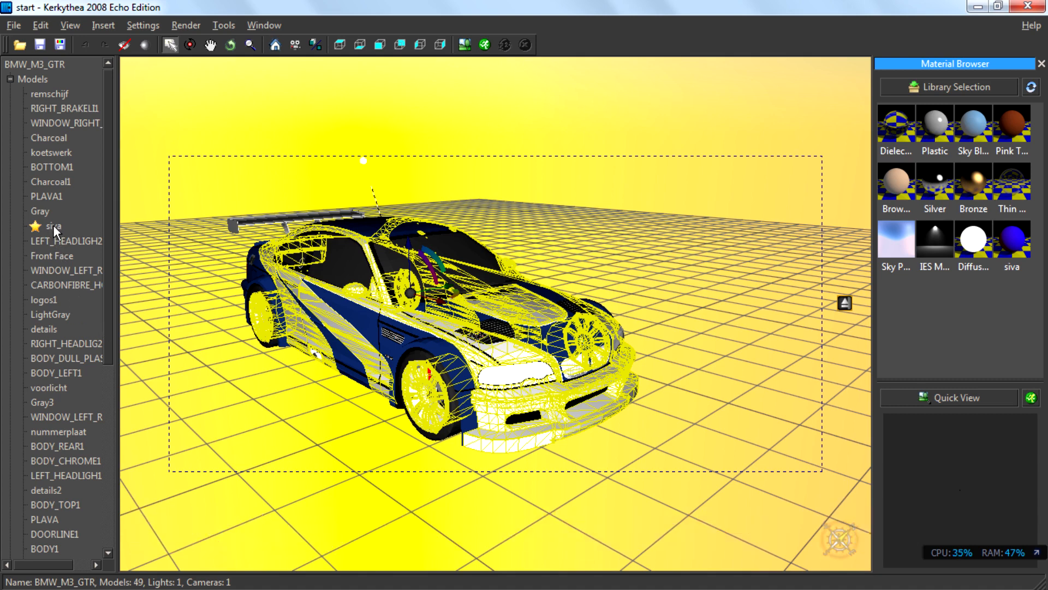
Bring up the context menu for the siva material in the Models tree.
{"action": "right_click", "coordinate": [52, 226]}
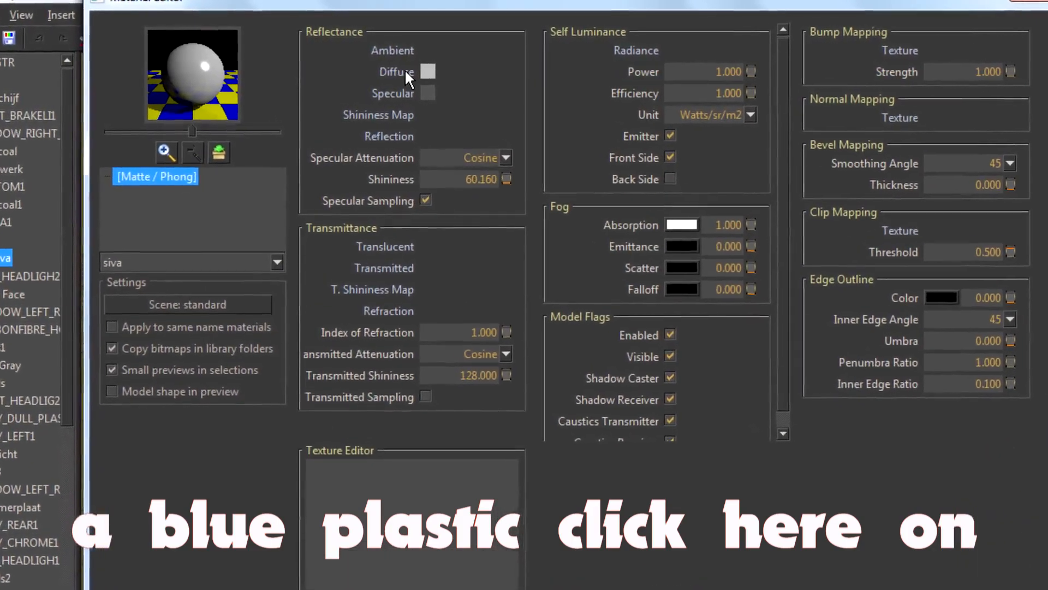
Replace siva's grey diffuse colour with a solid blue and apply it to the car.
{"action": "right_click", "coordinate": [428, 72]}
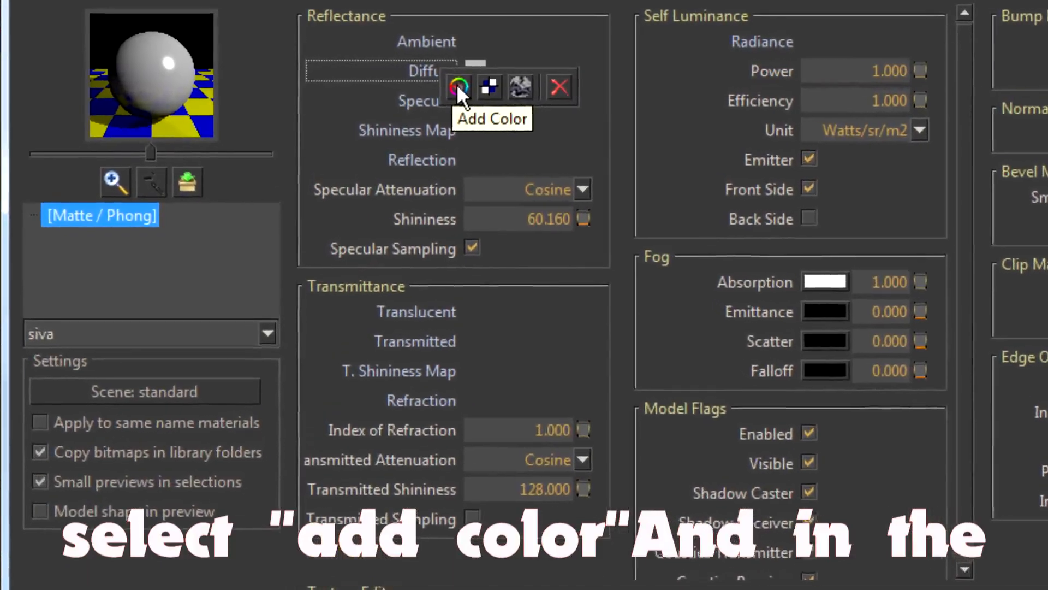
{"action": "left_click", "coordinate": [457, 87]}
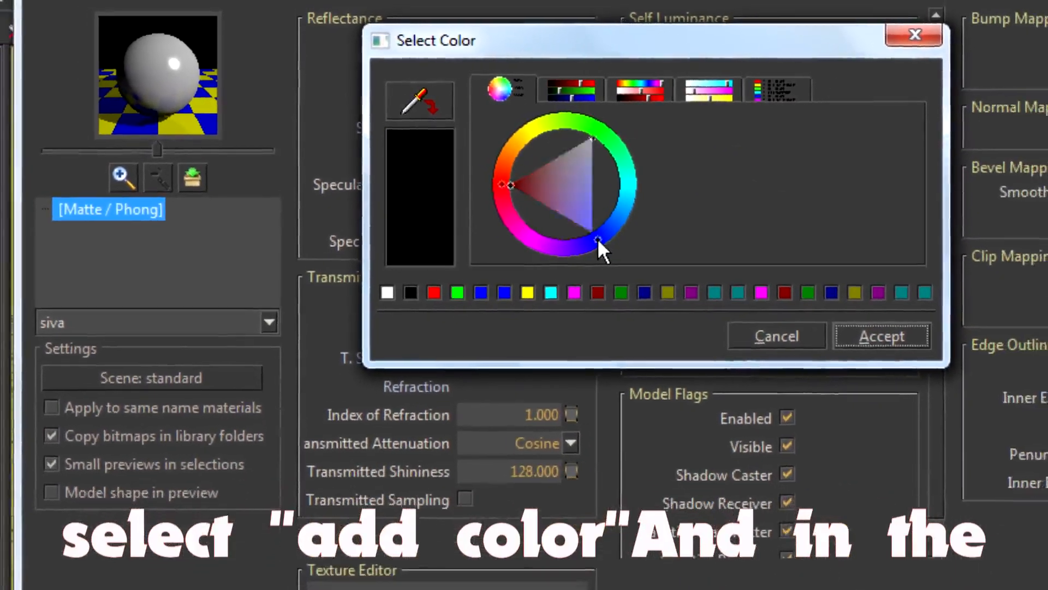
{"action": "left_click", "coordinate": [498, 180]}
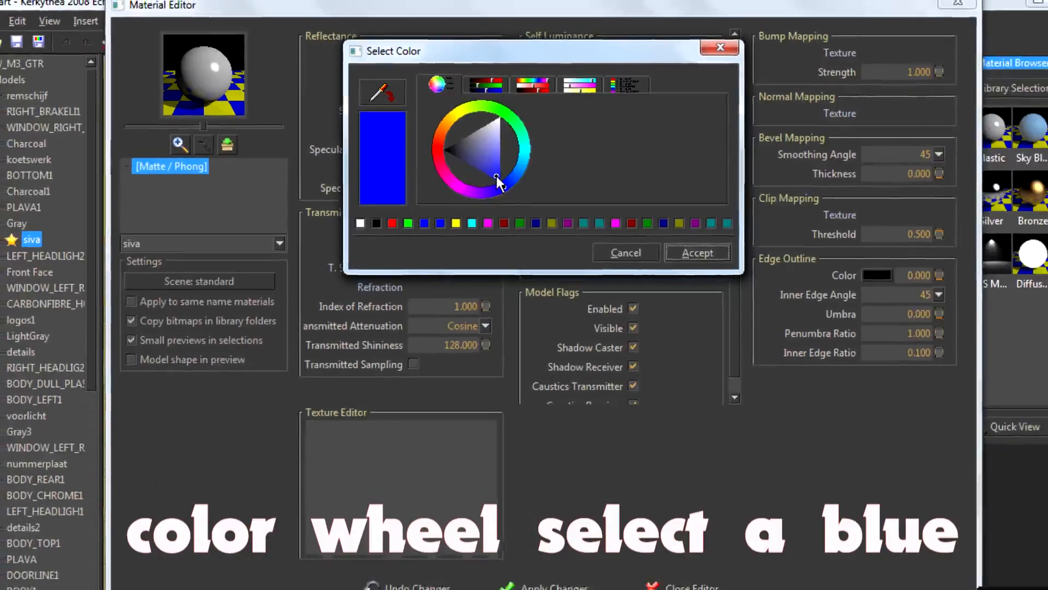
{"action": "left_click", "coordinate": [698, 252]}
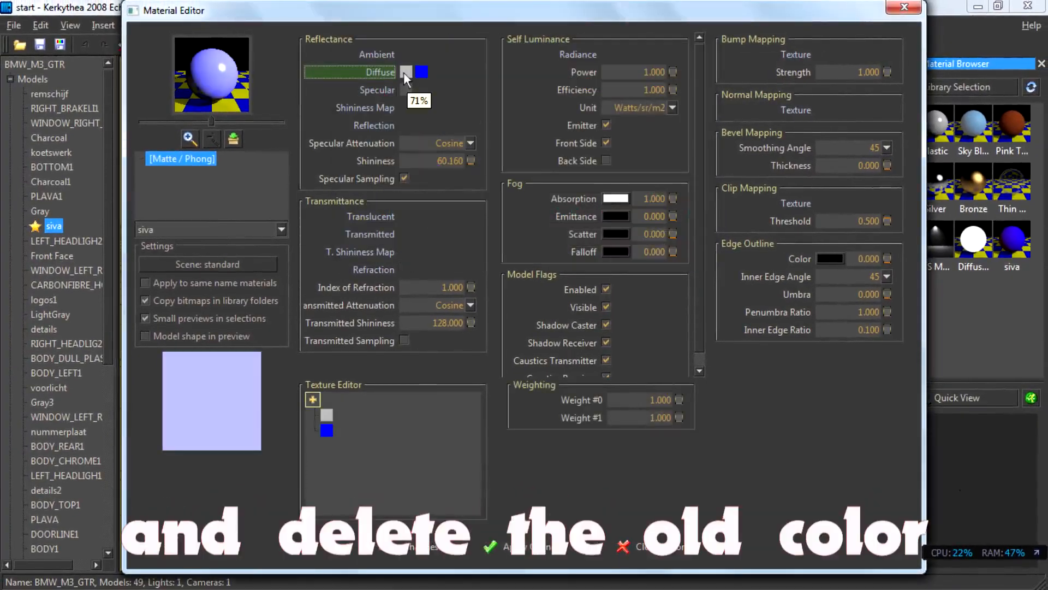
{"action": "mouse_move", "coordinate": [419, 87]}
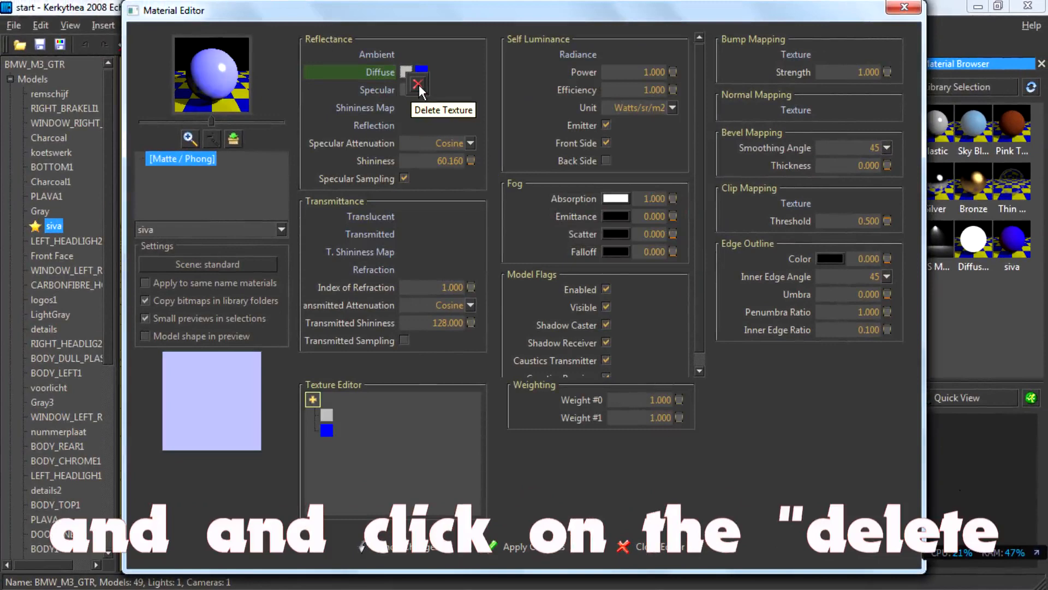
{"action": "left_click", "coordinate": [419, 84]}
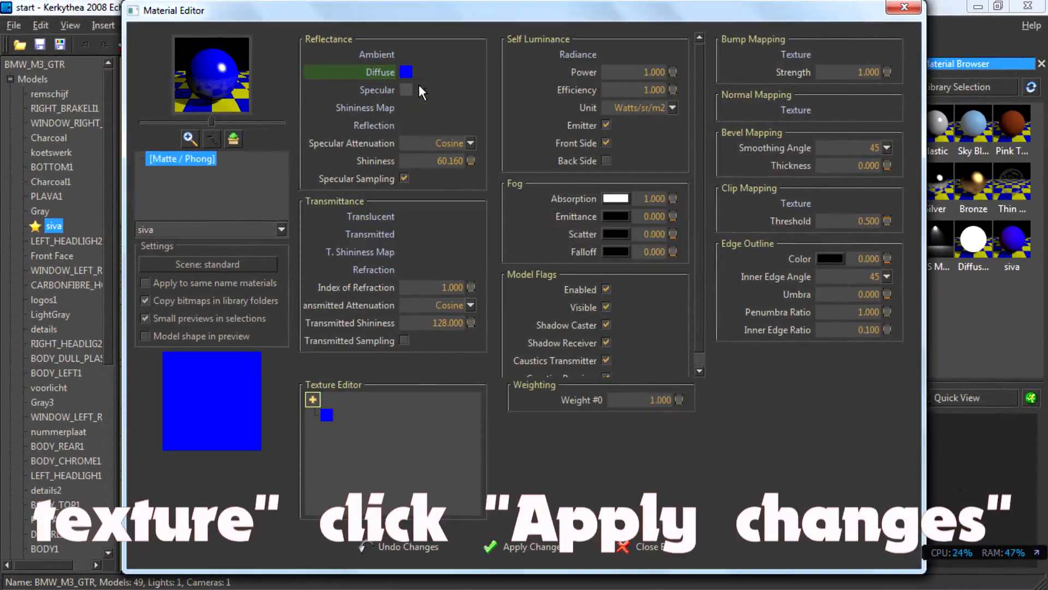
{"action": "left_click", "coordinate": [523, 546]}
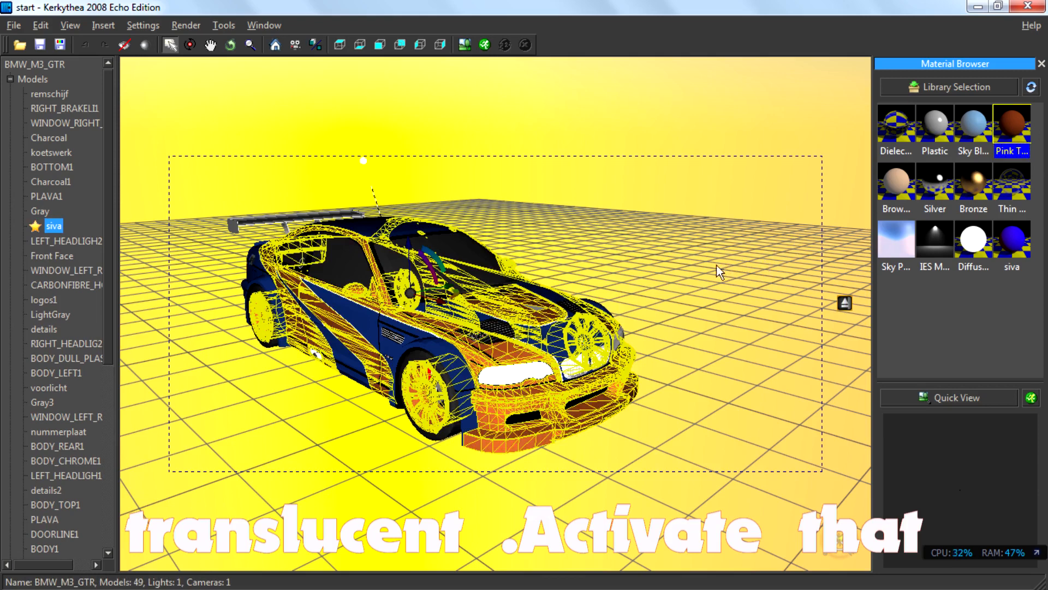
Edit siva's material so its diffuse colour is green instead of orange.
{"action": "right_click", "coordinate": [52, 226]}
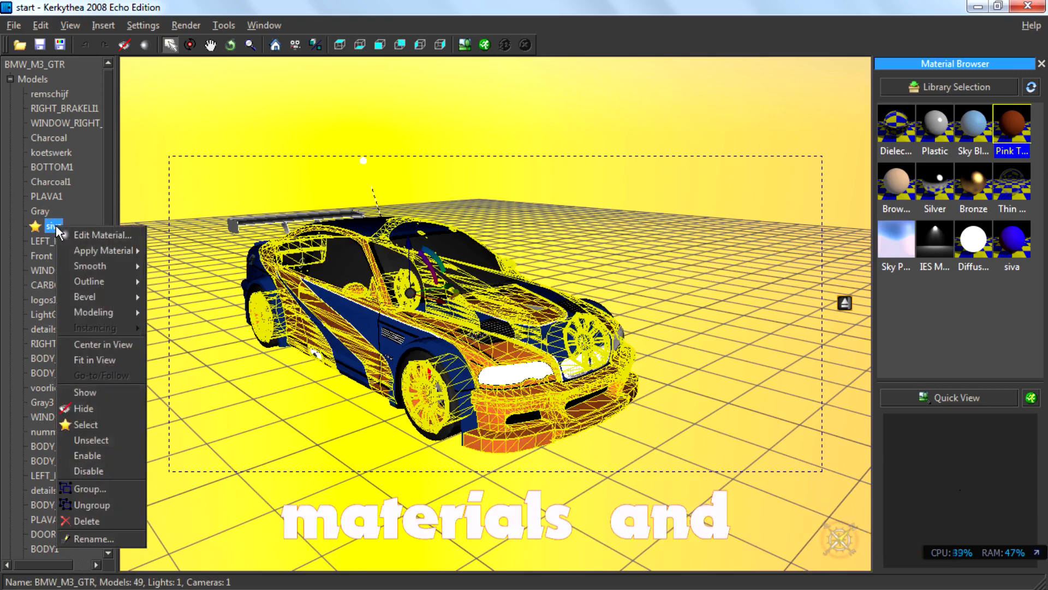
{"action": "left_click", "coordinate": [102, 235]}
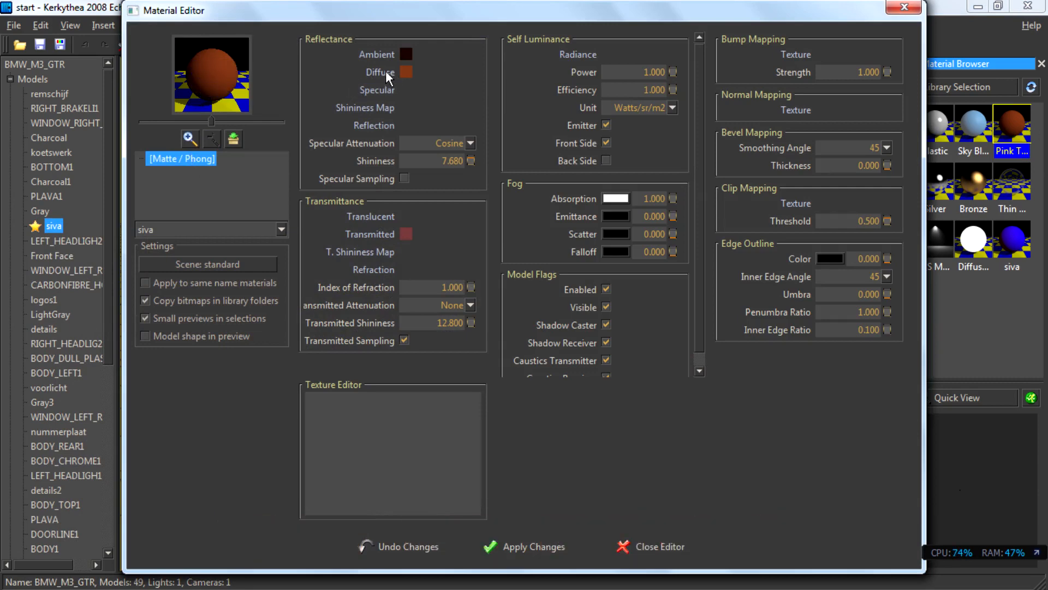
{"action": "left_click", "coordinate": [407, 72]}
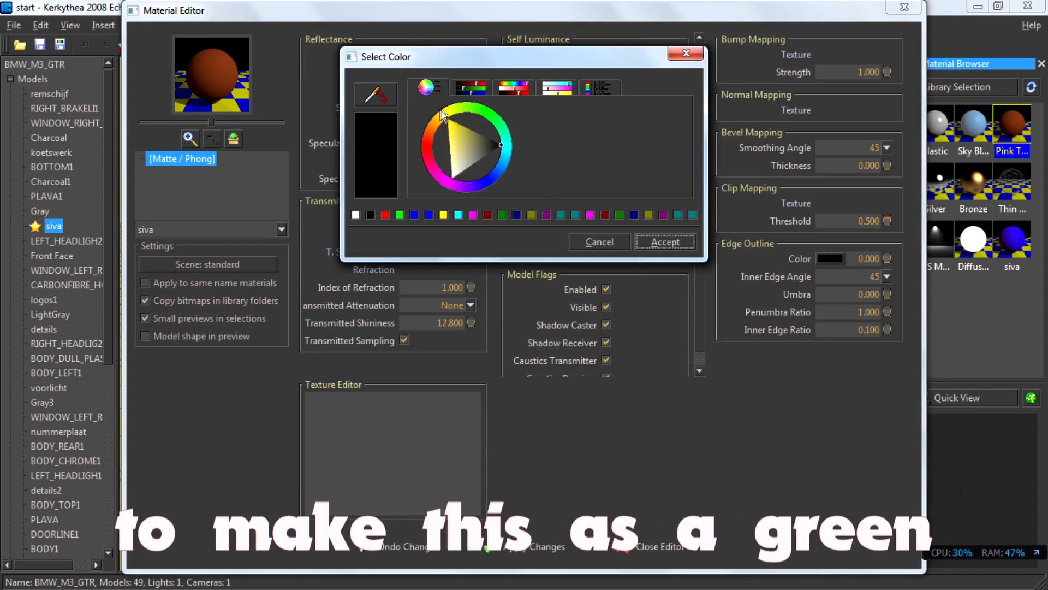
{"action": "left_click", "coordinate": [457, 124]}
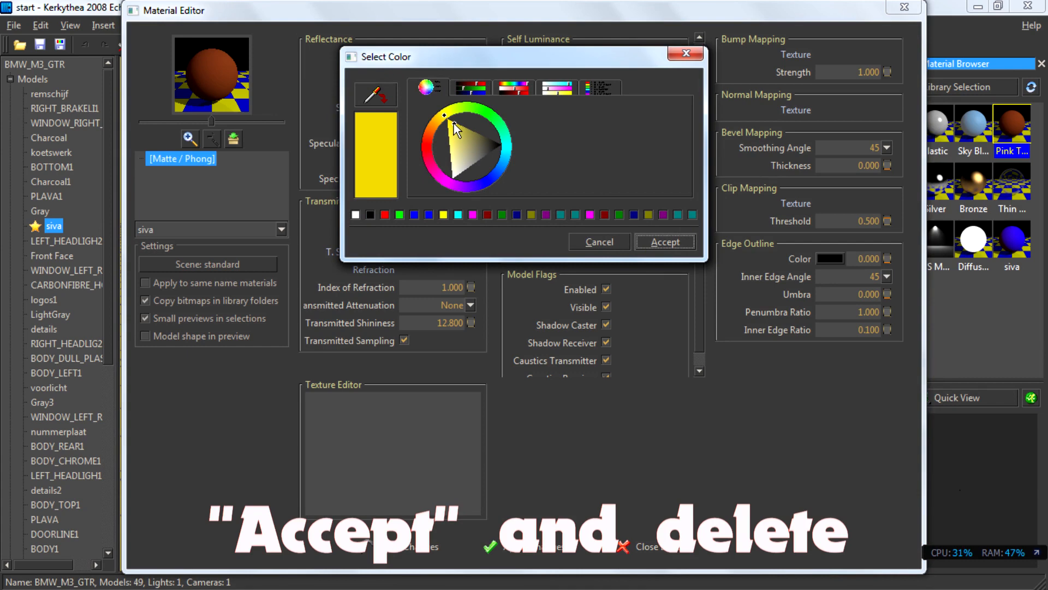
{"action": "left_click", "coordinate": [476, 115]}
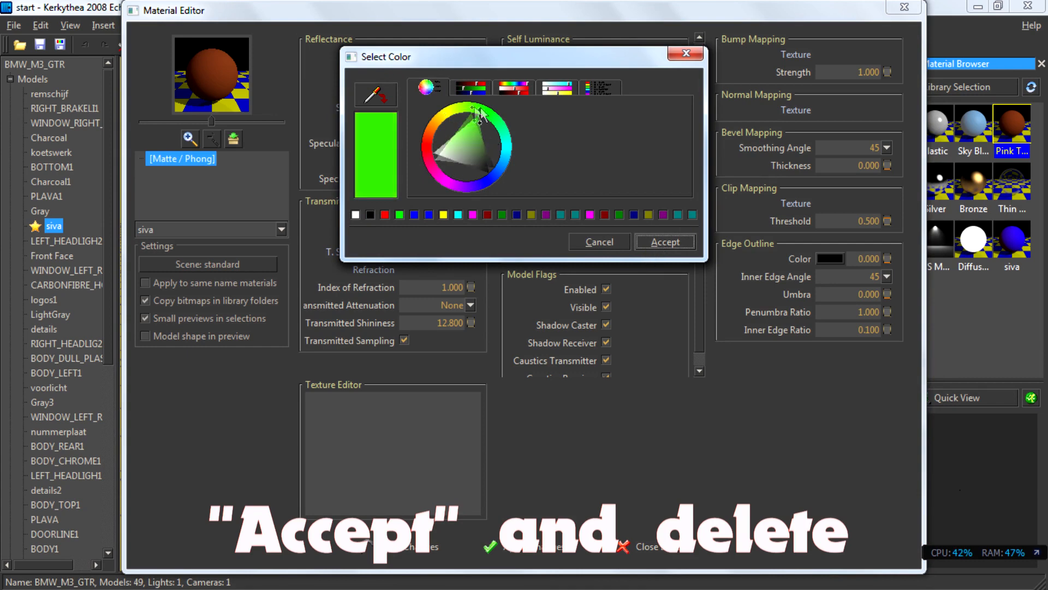
{"action": "left_click", "coordinate": [665, 241]}
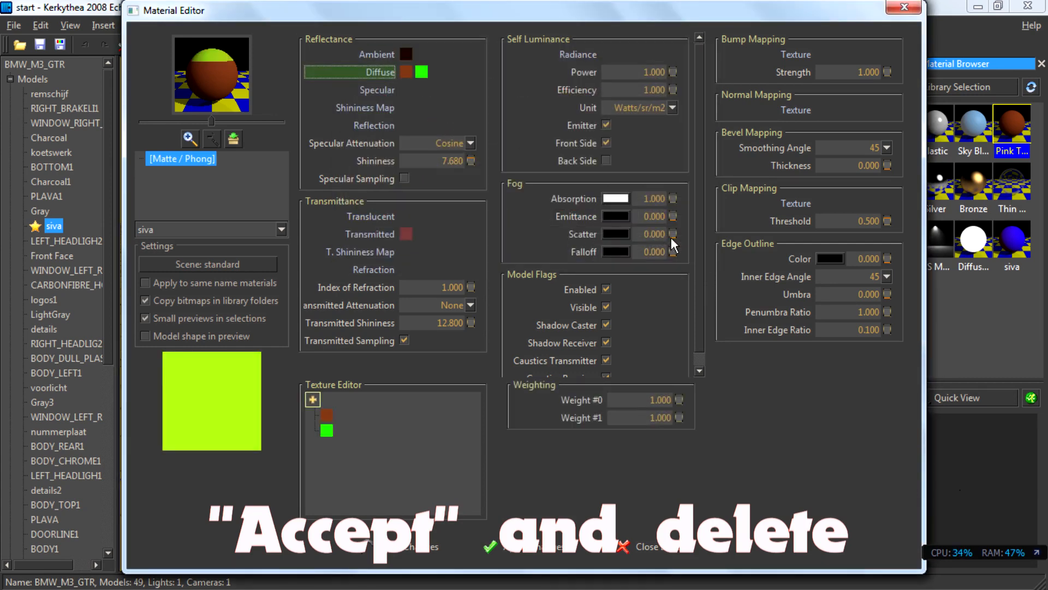
{"action": "left_click", "coordinate": [406, 72]}
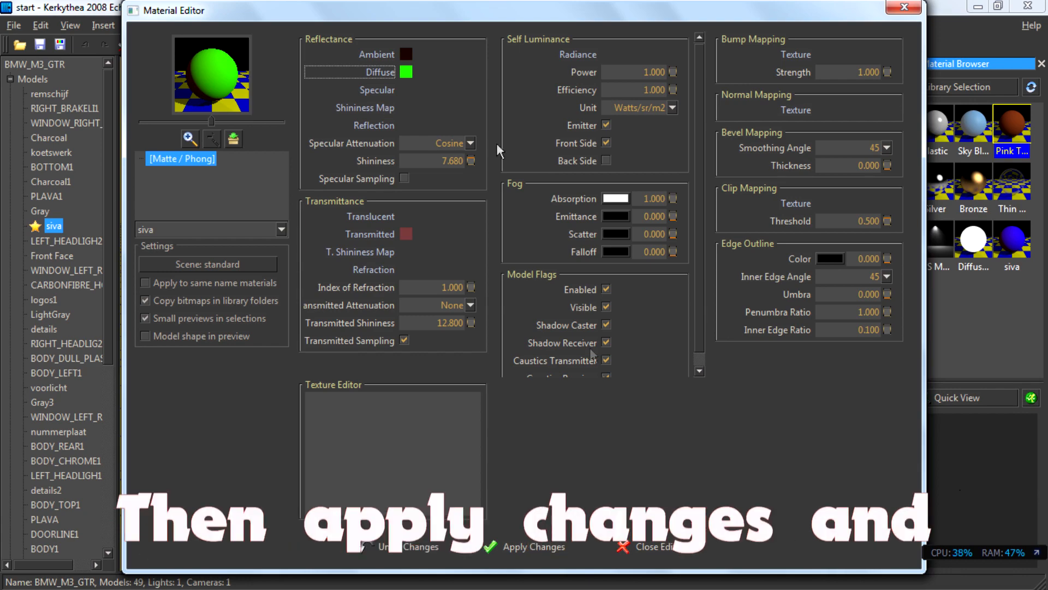
Apply the green colour to the car, then assign siva the Thin Glass library material.
{"action": "left_click", "coordinate": [646, 546]}
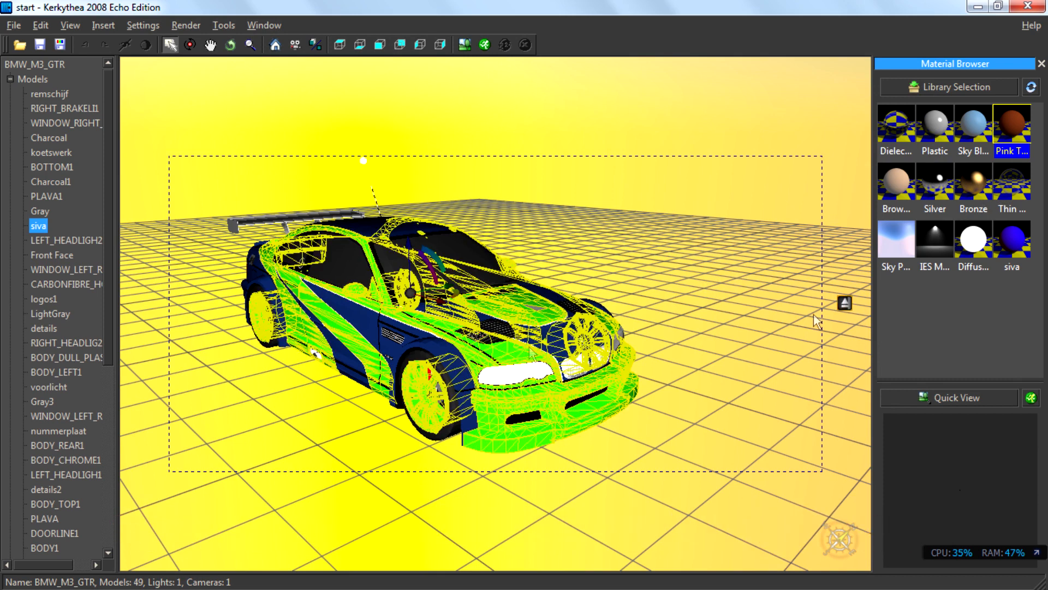
{"action": "left_click", "coordinate": [1011, 181]}
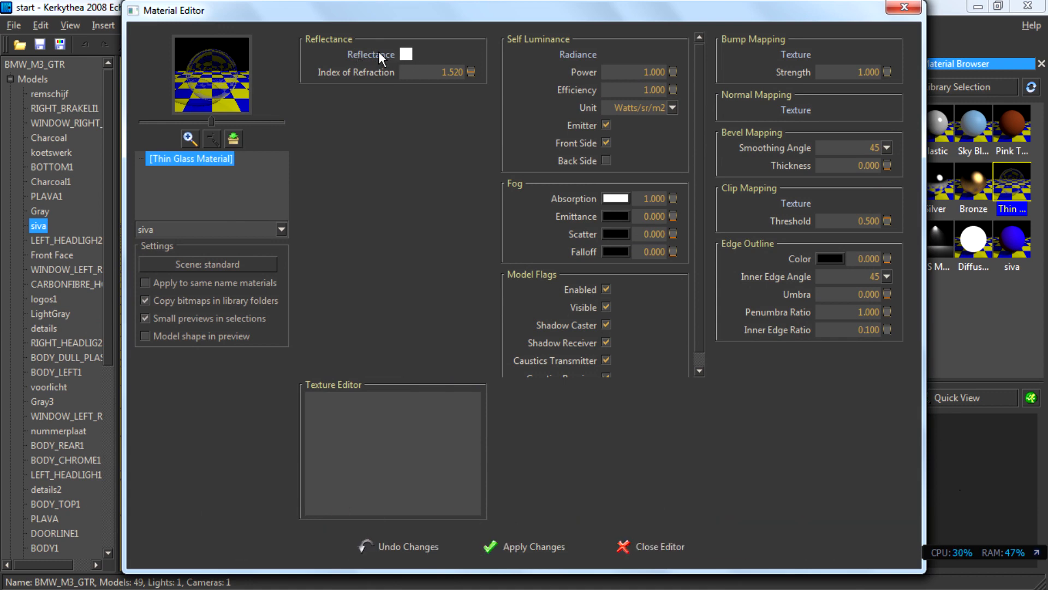
Add a blue reflectance colour to siva's thin glass material and apply it.
{"action": "left_click", "coordinate": [406, 54]}
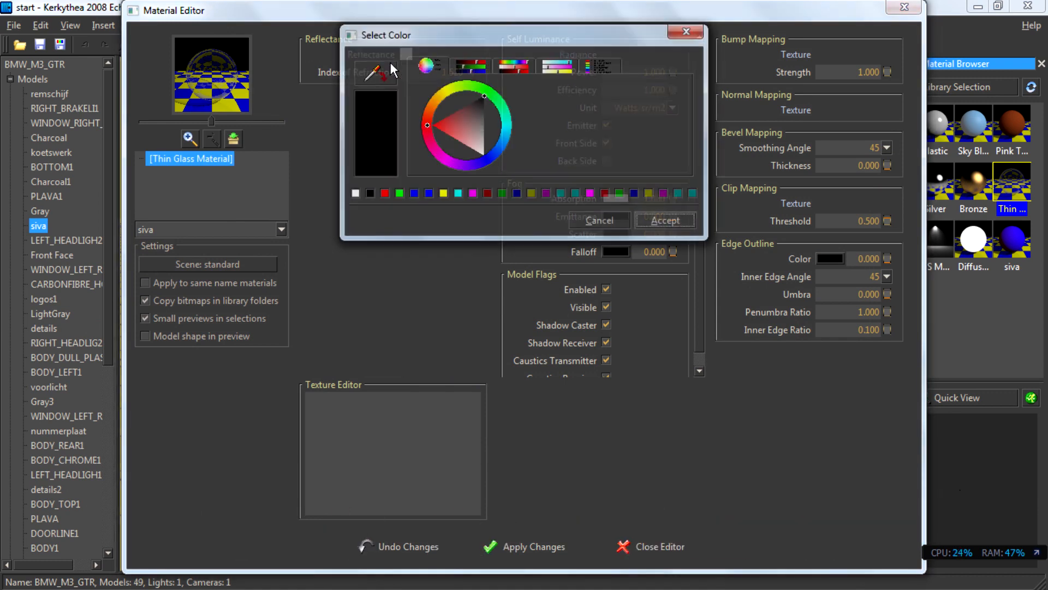
{"action": "left_click", "coordinate": [492, 157]}
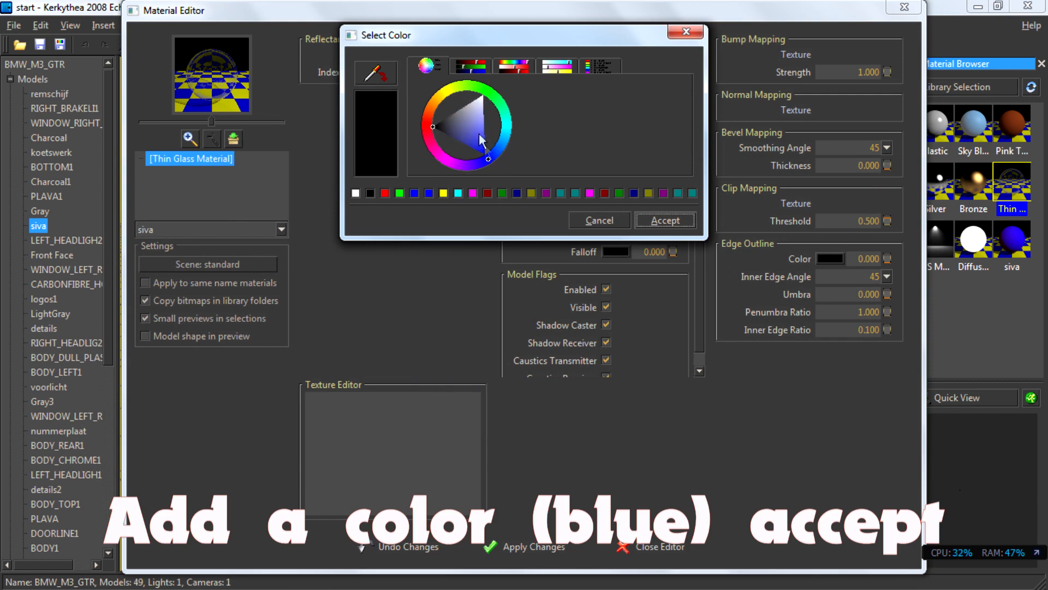
{"action": "left_click", "coordinate": [664, 220]}
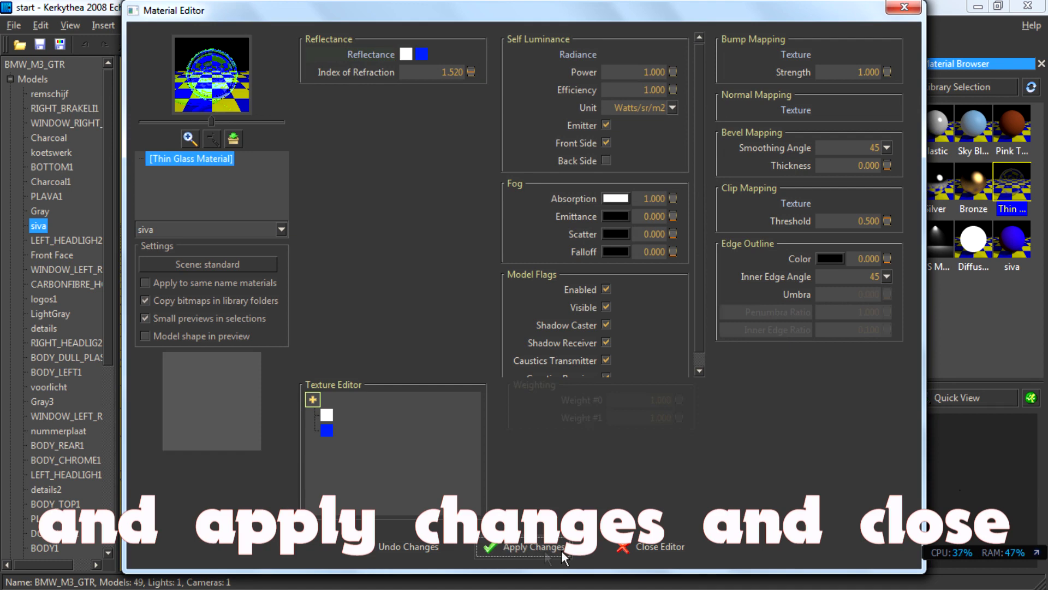
{"action": "left_click", "coordinate": [658, 546]}
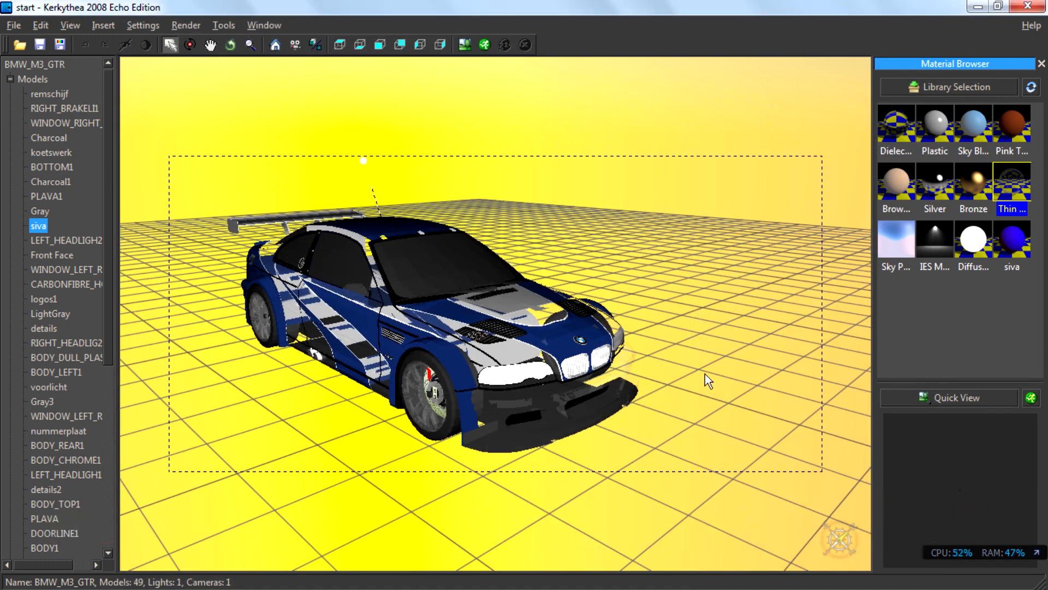